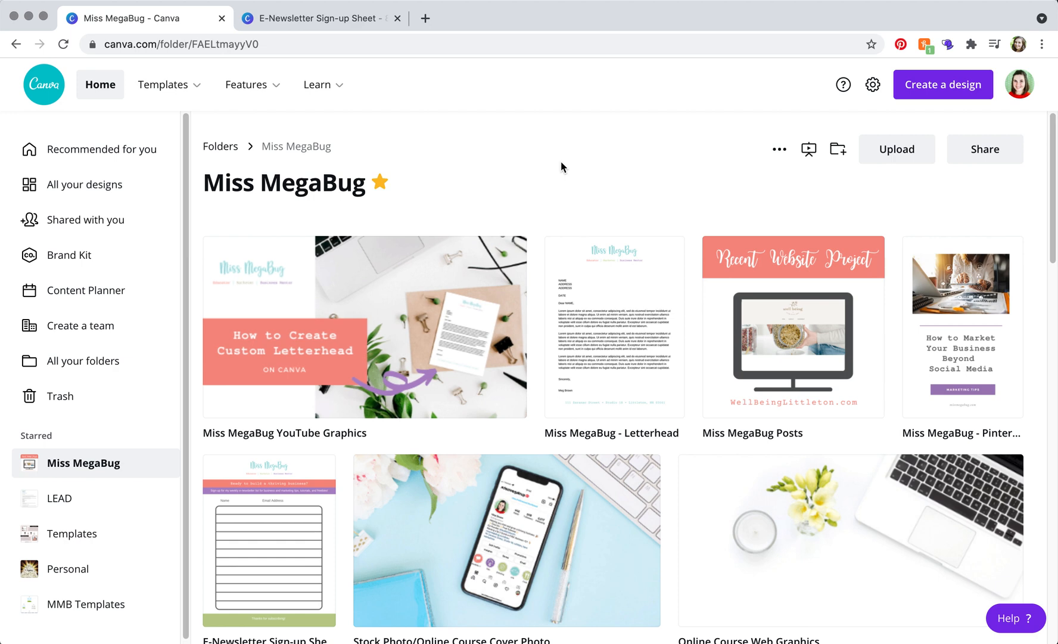
pyautogui.moveTo(564, 174)
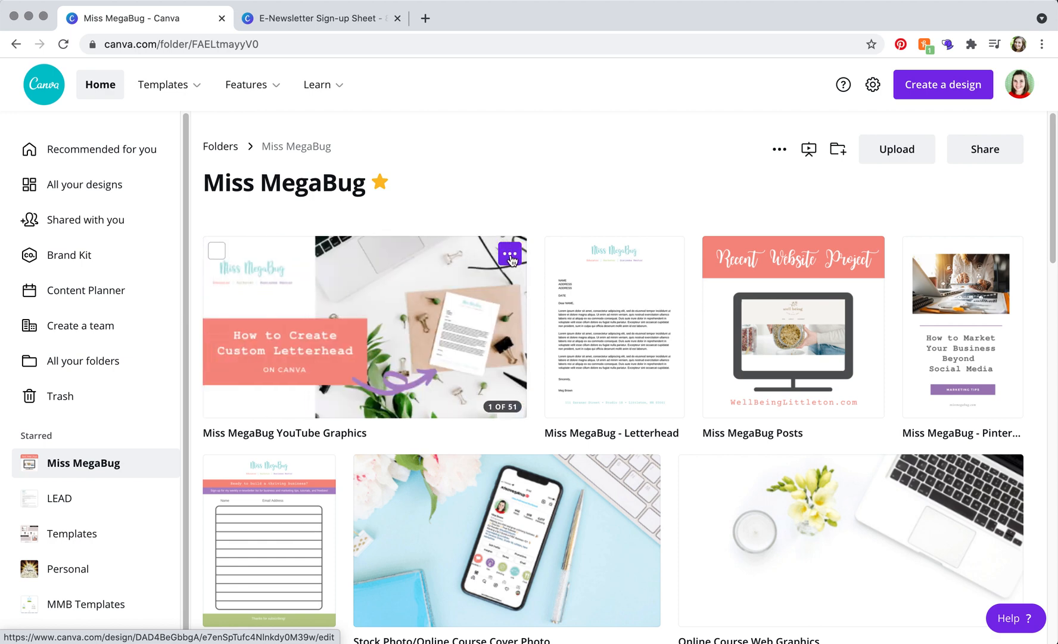
# Open the options menu on the Miss MegaBug YouTube Graphics design thumbnail.
pyautogui.click(508, 254)
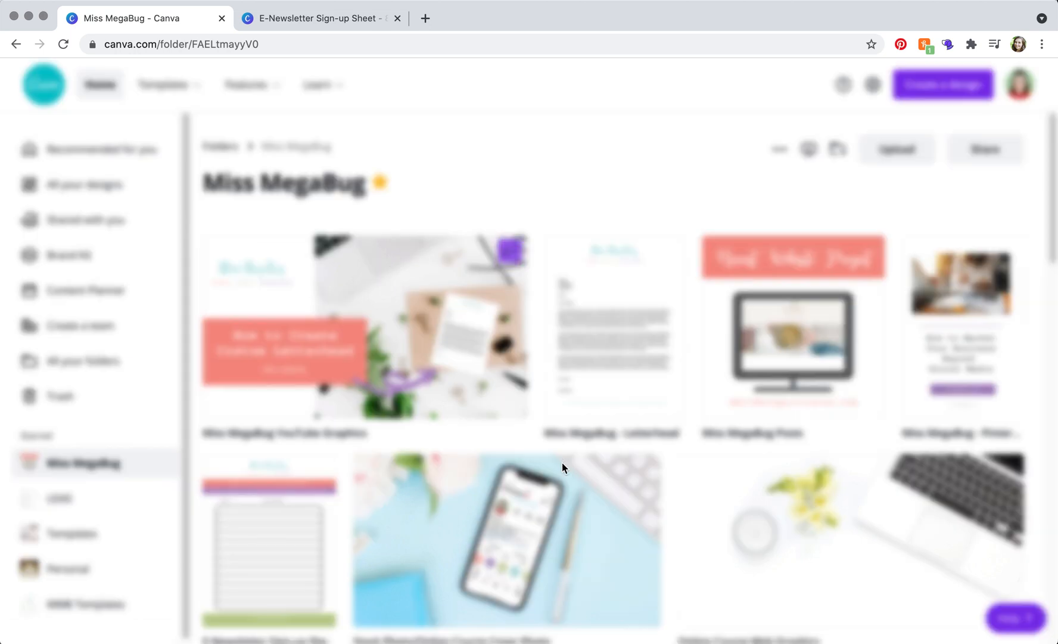
# Share the YouTube Graphics design and copy its 'Share a link to edit' link.
pyautogui.click(983, 149)
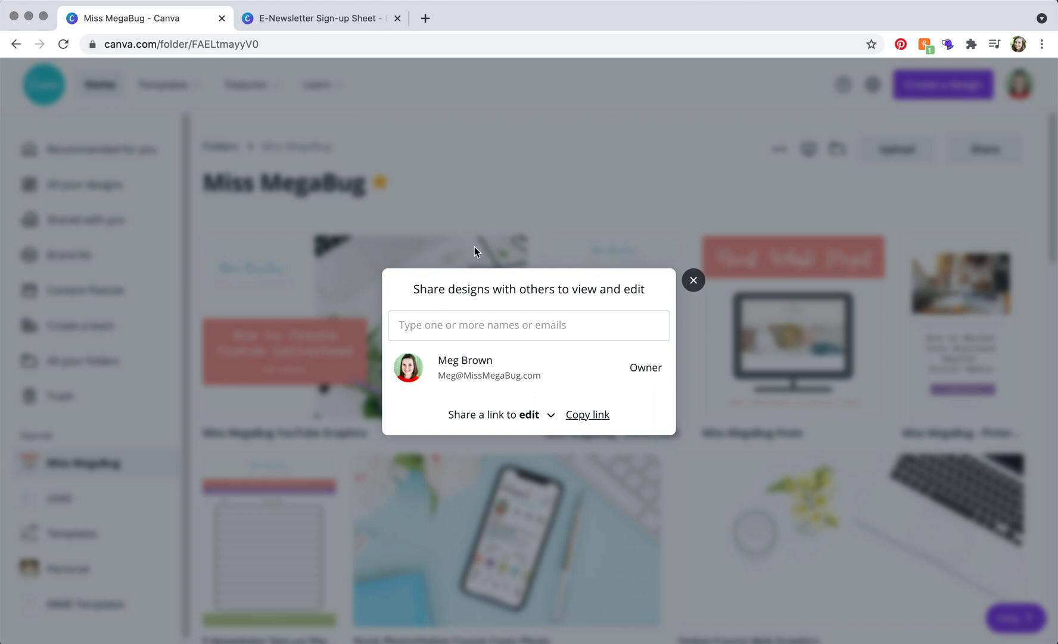
pyautogui.click(529, 325)
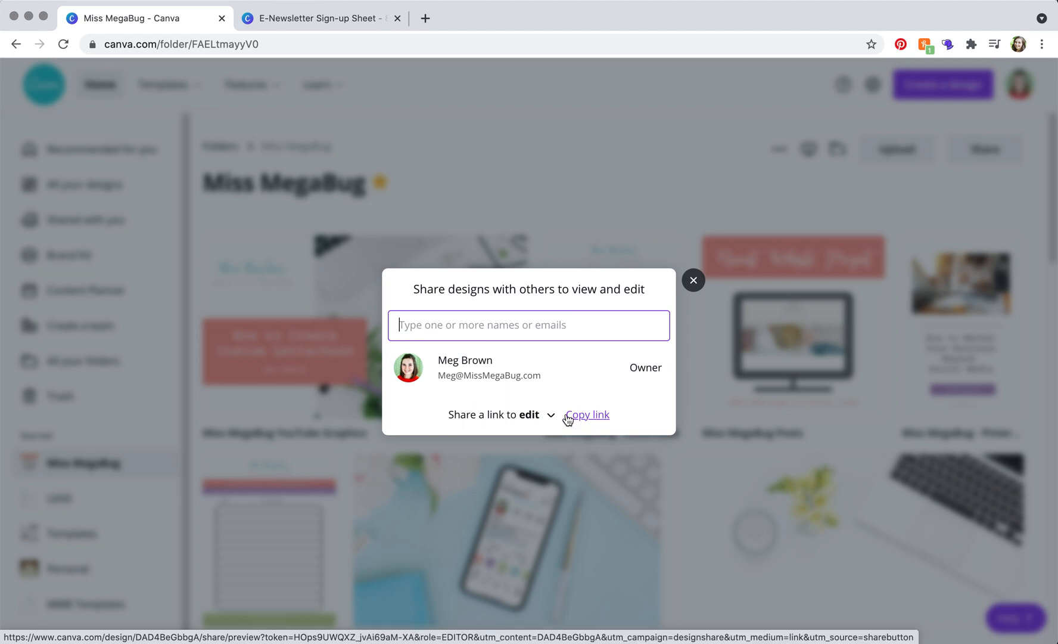
pyautogui.click(587, 414)
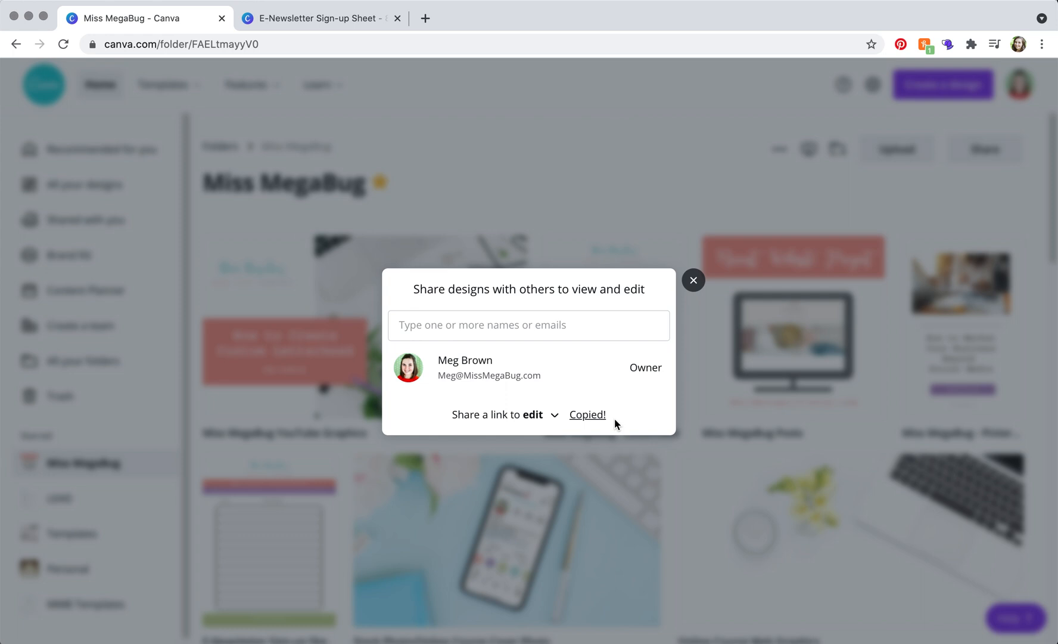
pyautogui.moveTo(523, 413)
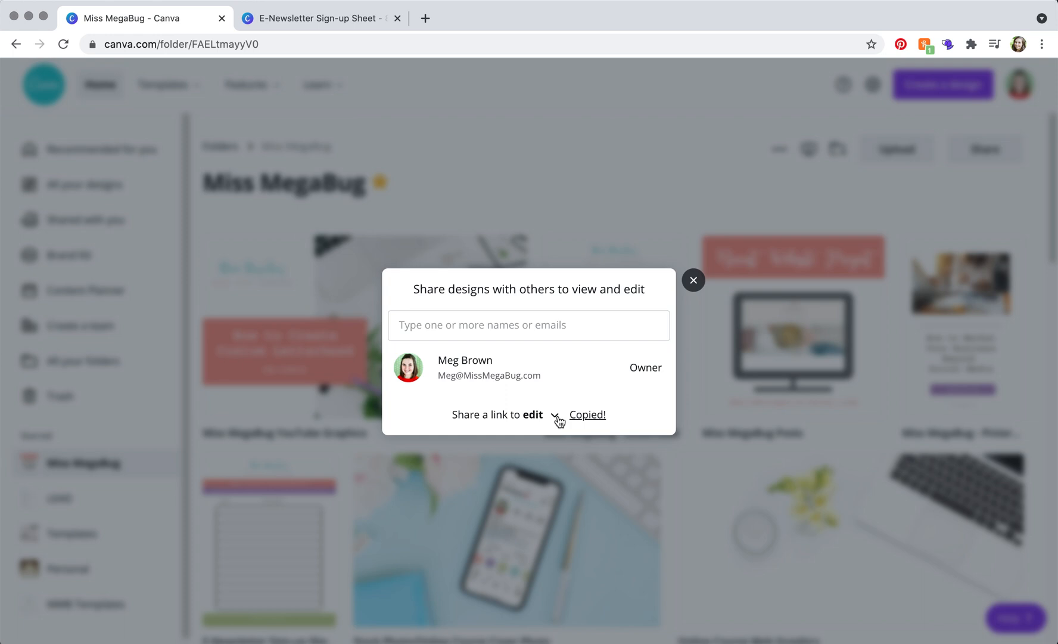
# View the edit-link permission options, then close the Share dialog.
pyautogui.click(533, 415)
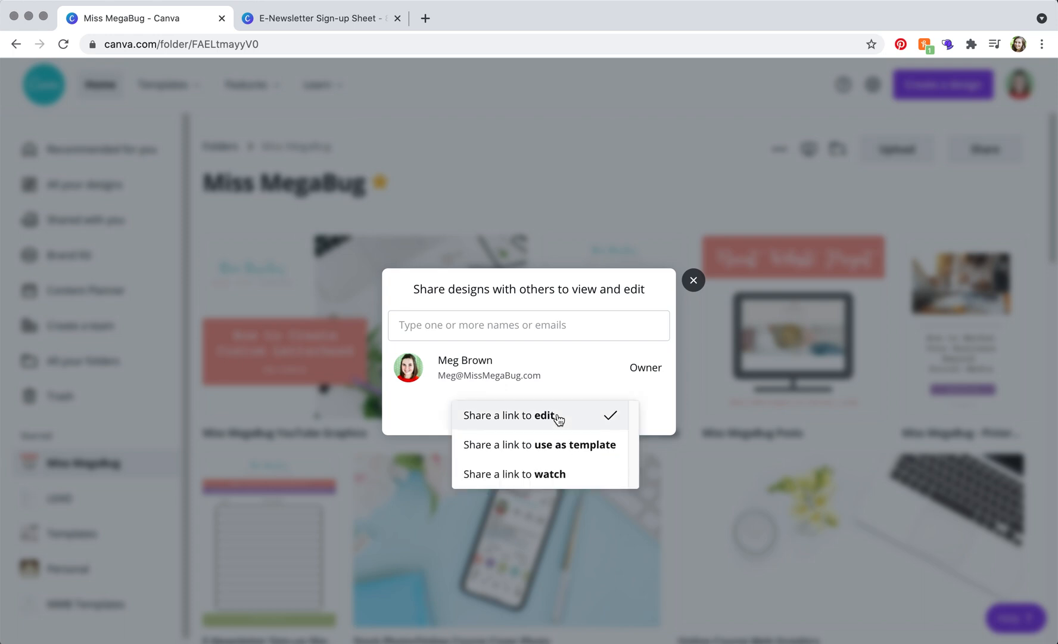
pyautogui.moveTo(534, 474)
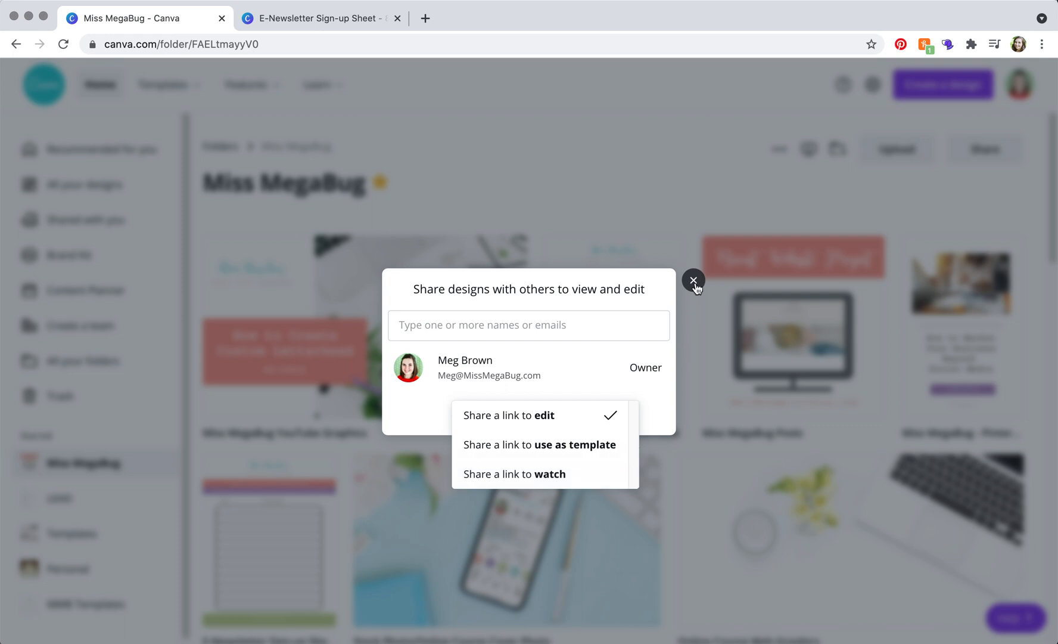
pyautogui.click(694, 280)
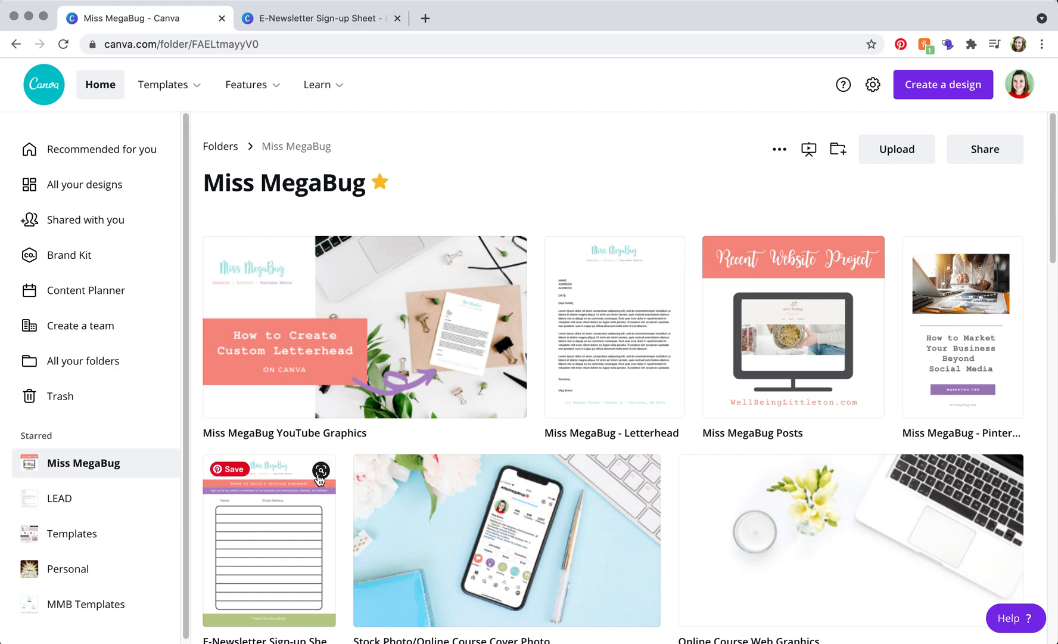
# Share the E-Newsletter Sign-up Sheet and list its link permission options.
pyautogui.click(317, 472)
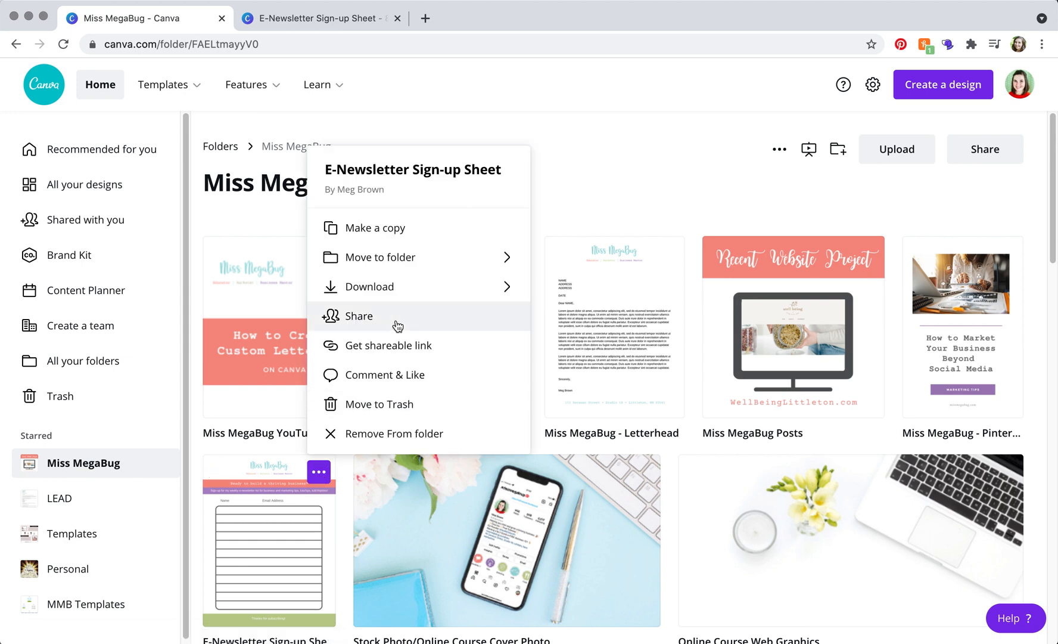
pyautogui.click(358, 316)
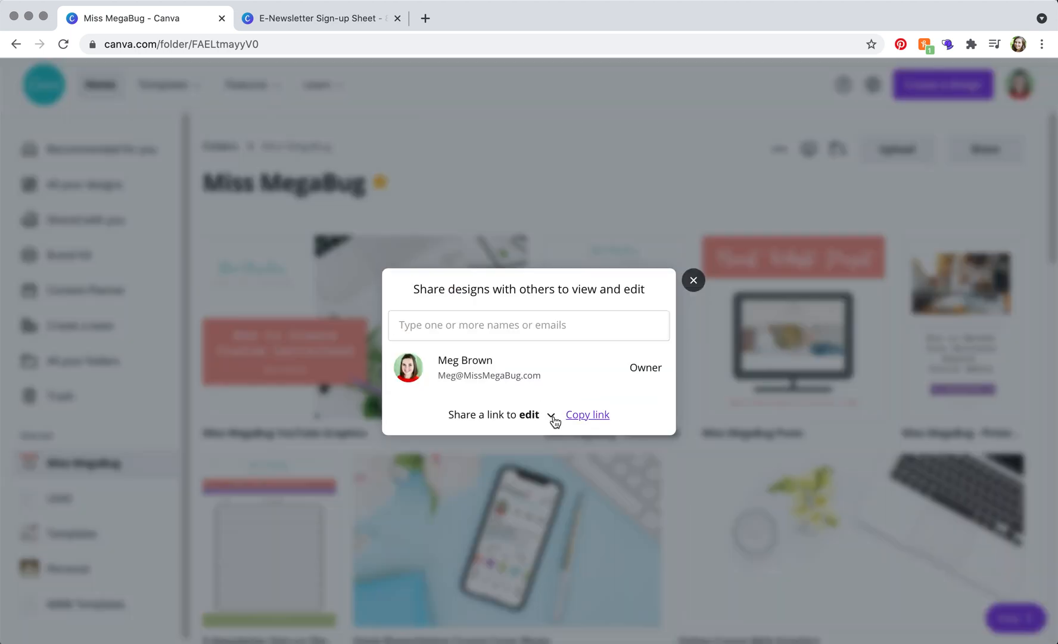
pyautogui.click(536, 414)
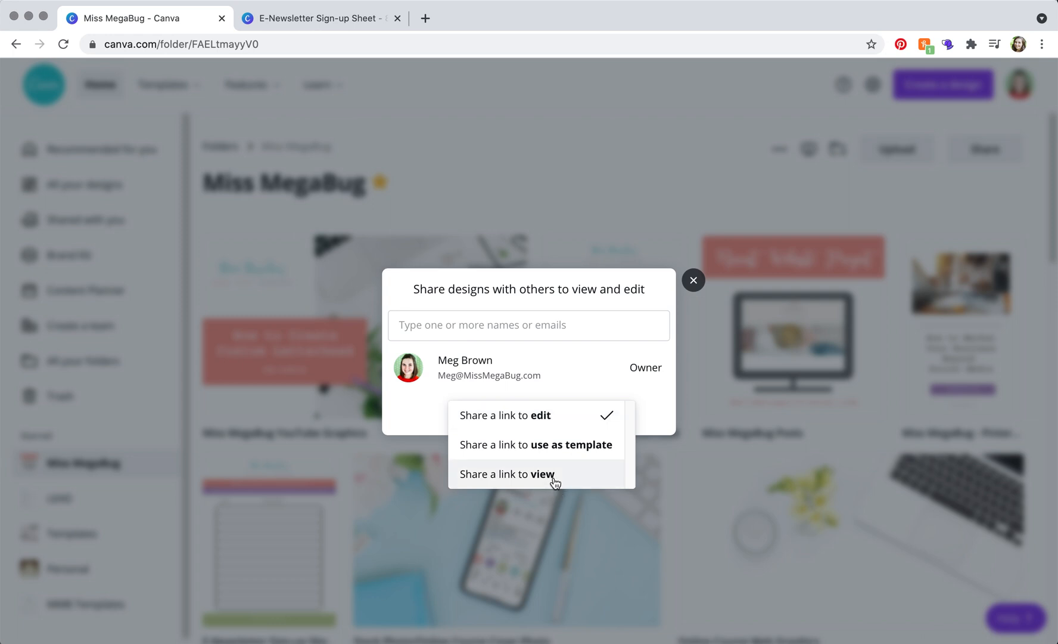
pyautogui.moveTo(563, 481)
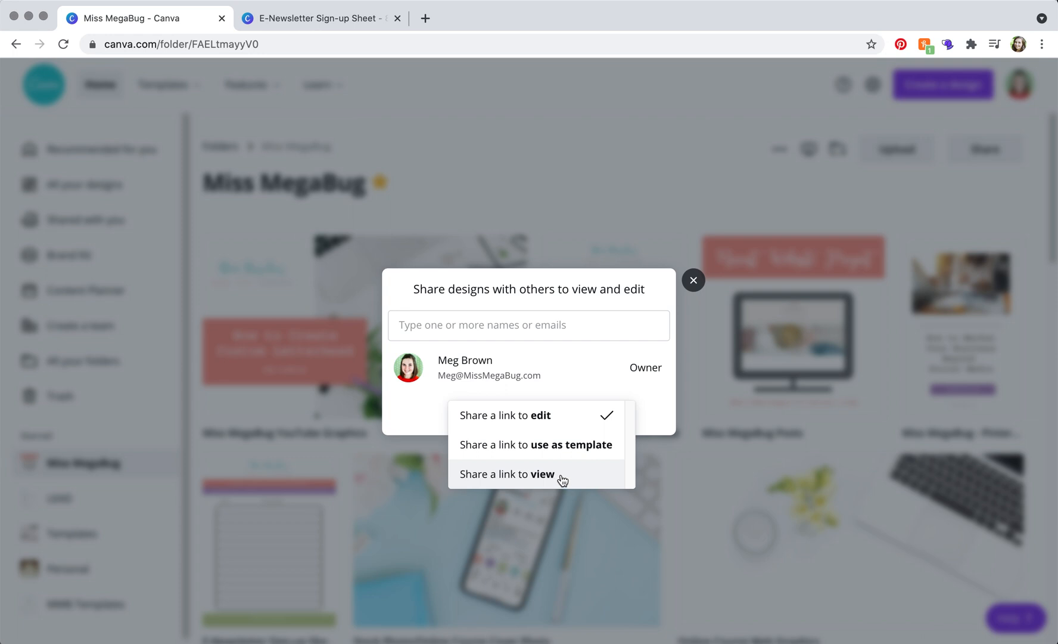
pyautogui.moveTo(484, 449)
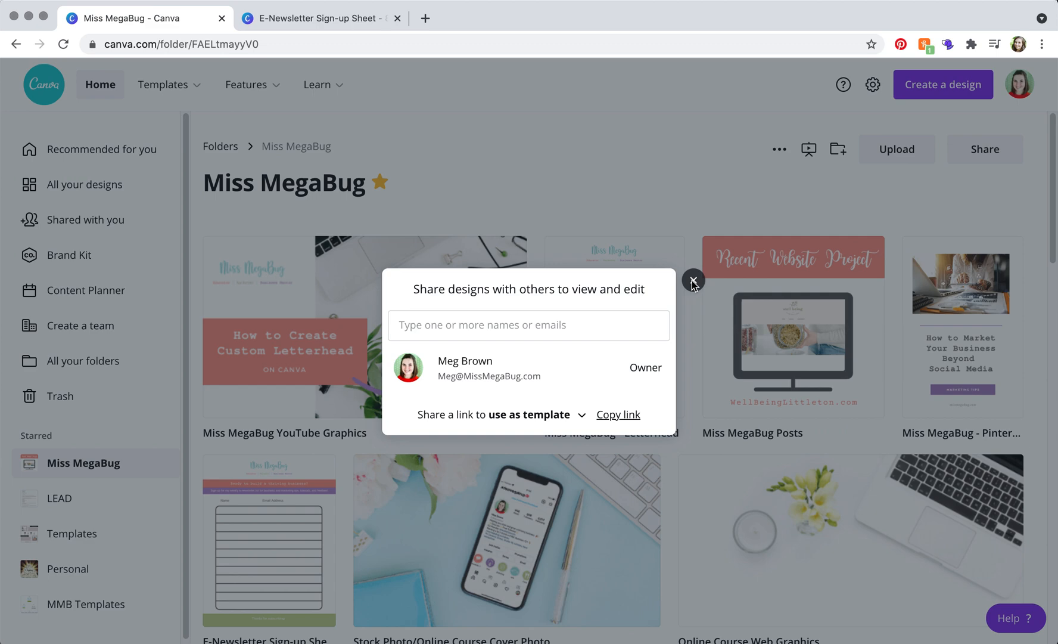
# Close the share dialog and editor share panel, then scroll through the sign-up sheet pages.
pyautogui.click(693, 280)
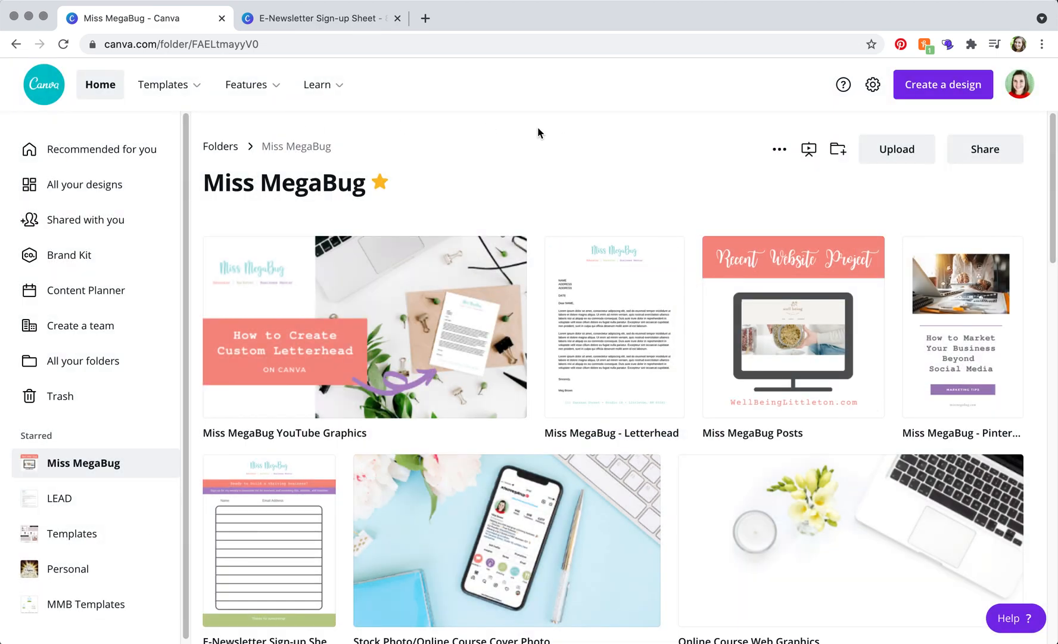
pyautogui.moveTo(450, 110)
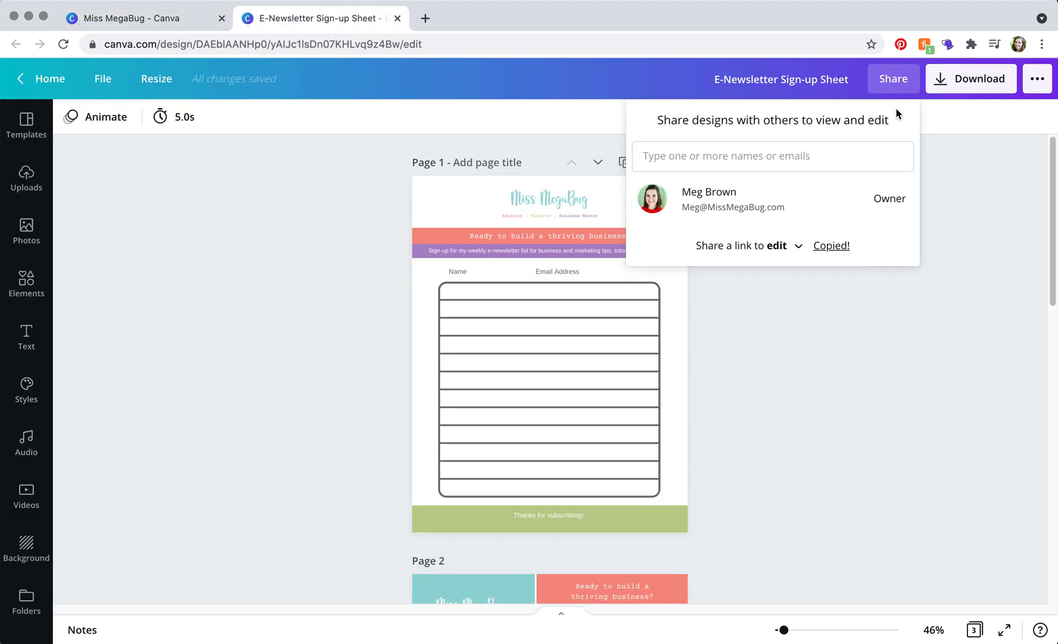
pyautogui.click(991, 271)
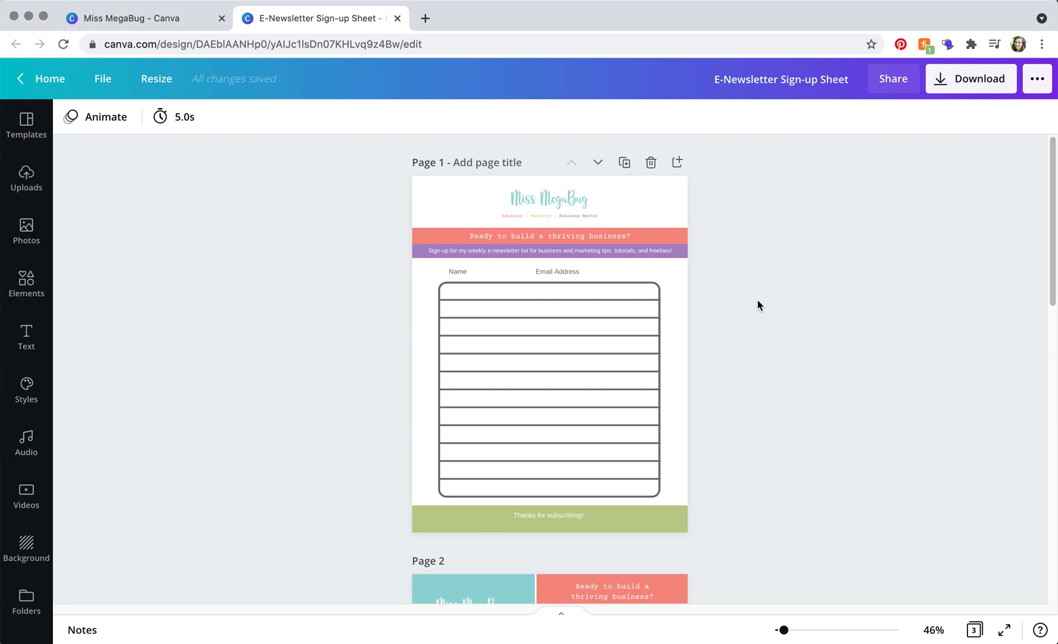
pyautogui.scroll(-3)
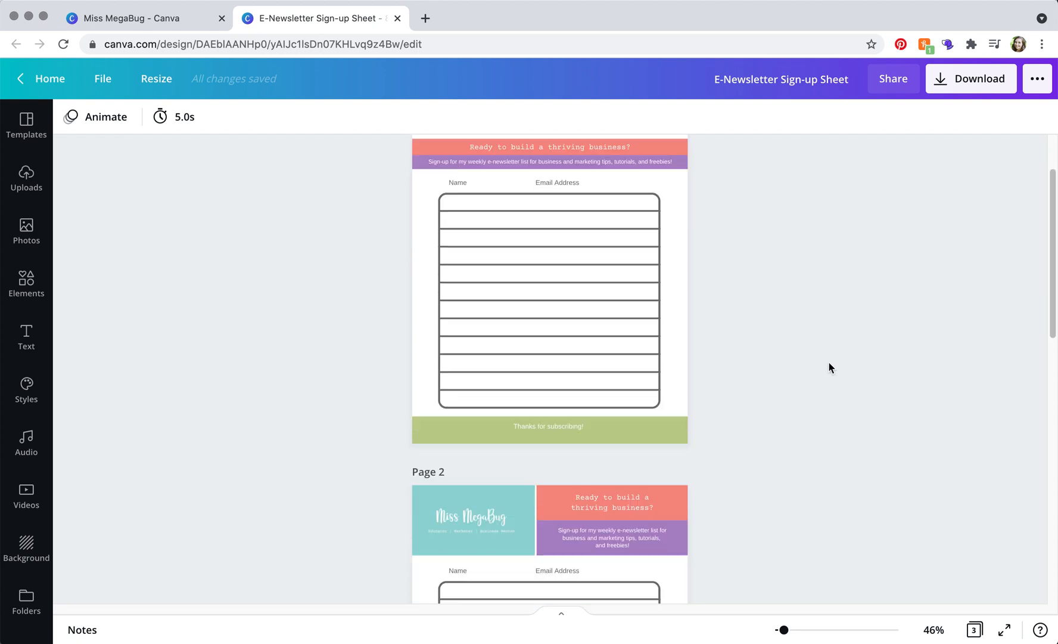
pyautogui.scroll(-3)
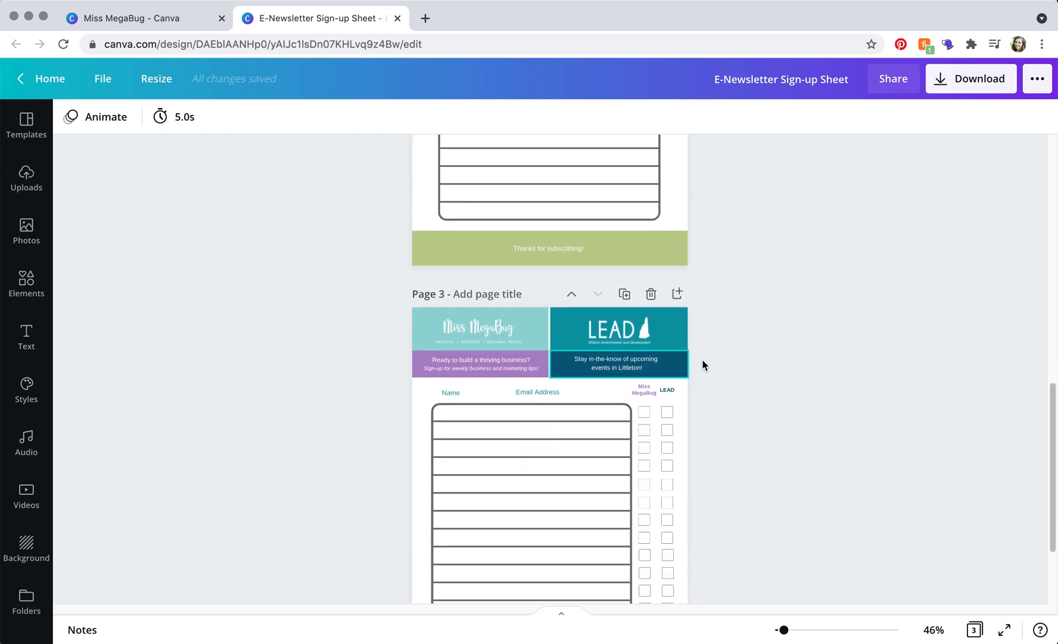
pyautogui.scroll(-3)
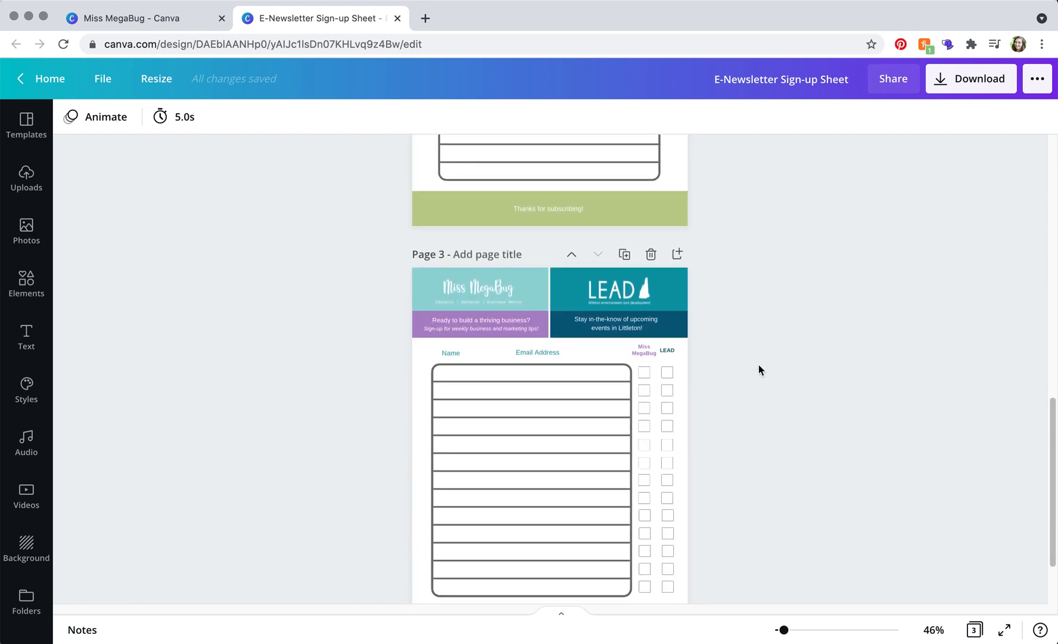
pyautogui.scroll(-3)
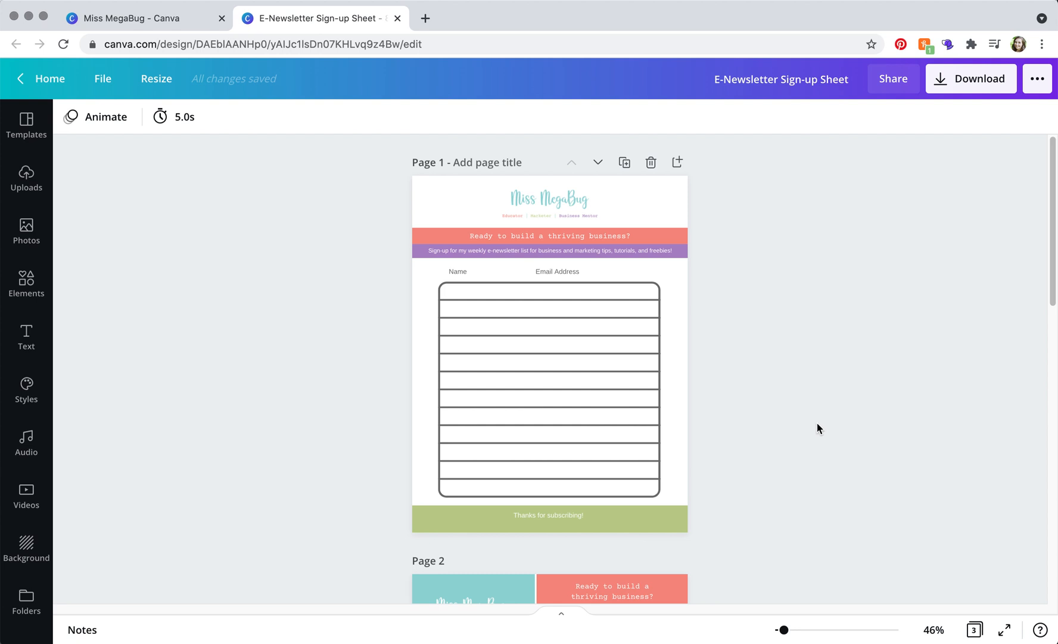
pyautogui.click(892, 79)
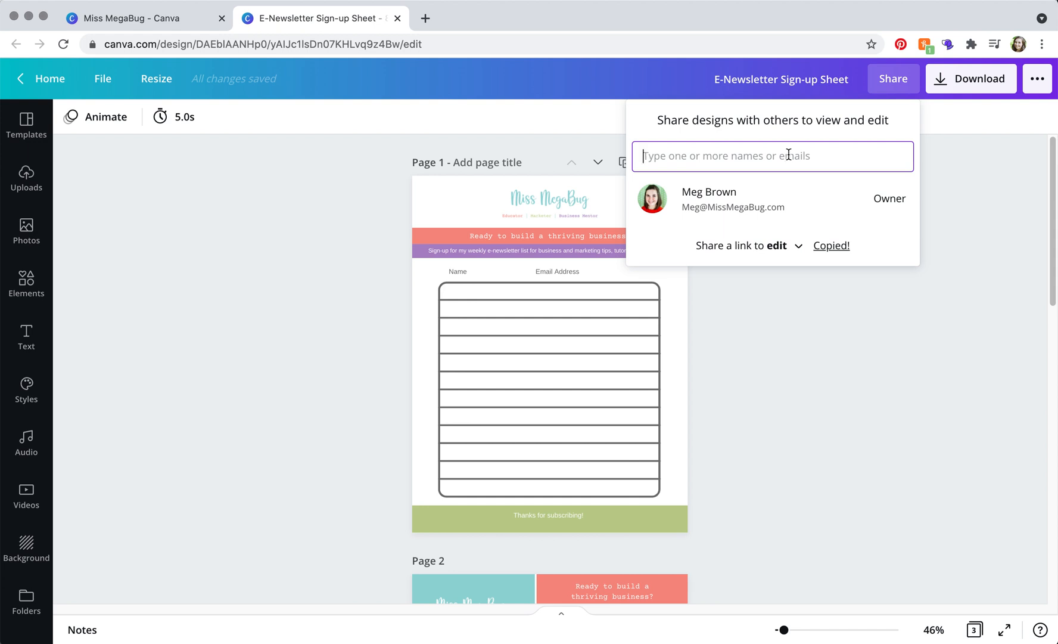
pyautogui.moveTo(812, 251)
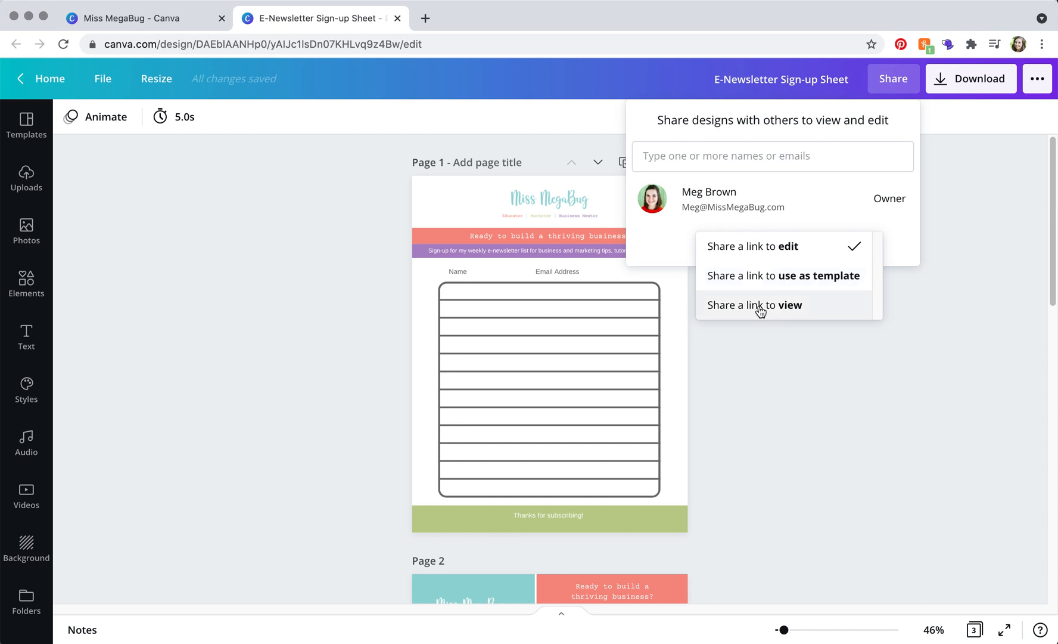
pyautogui.moveTo(670, 254)
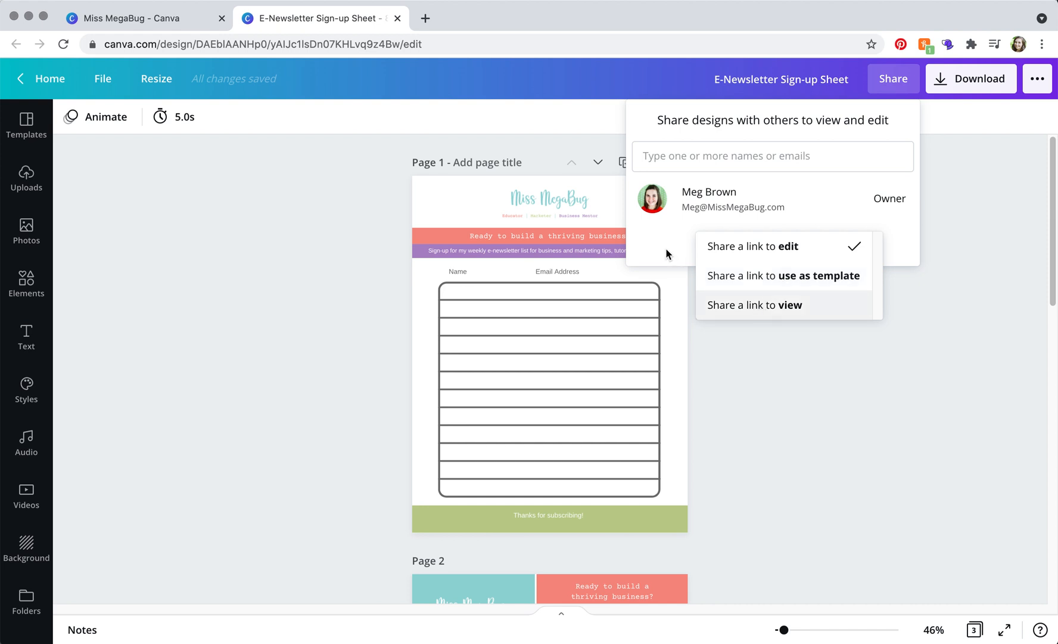
pyautogui.click(863, 325)
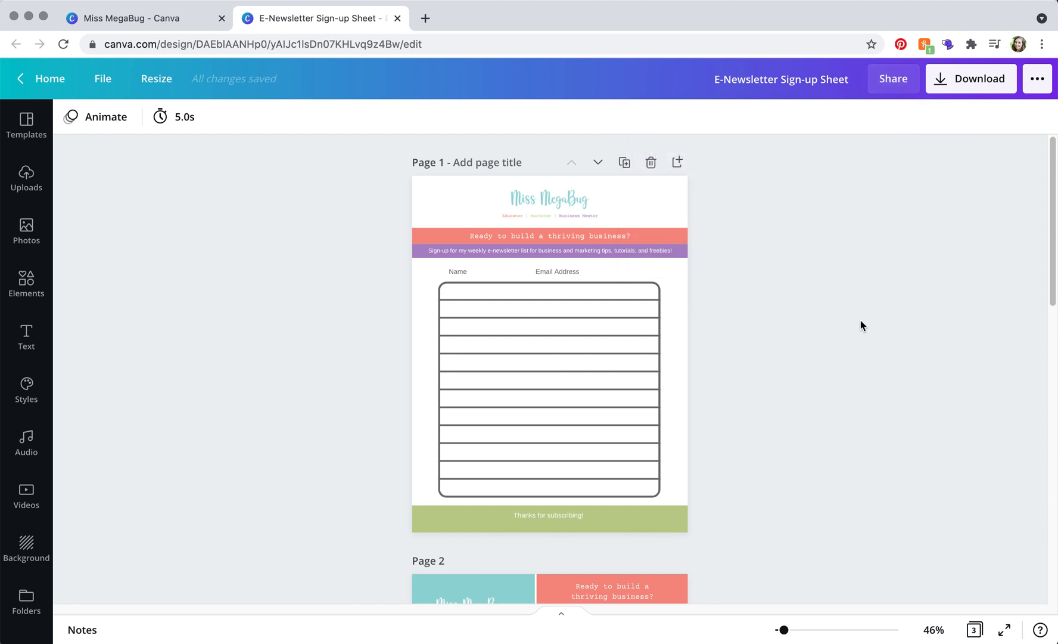